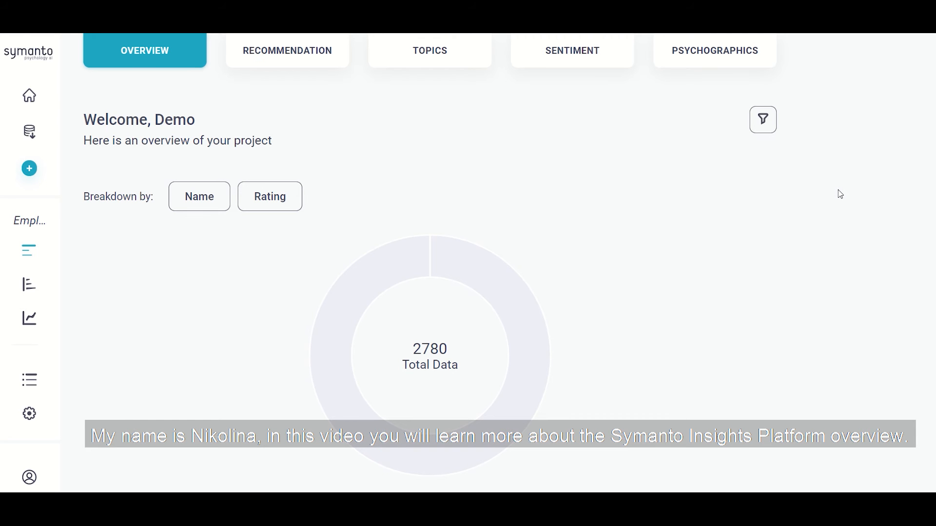
Step: Switch the 2780 Total Data donut's breakdown from Name to Rating, showing ratings 1–5
scroll(down, 3)
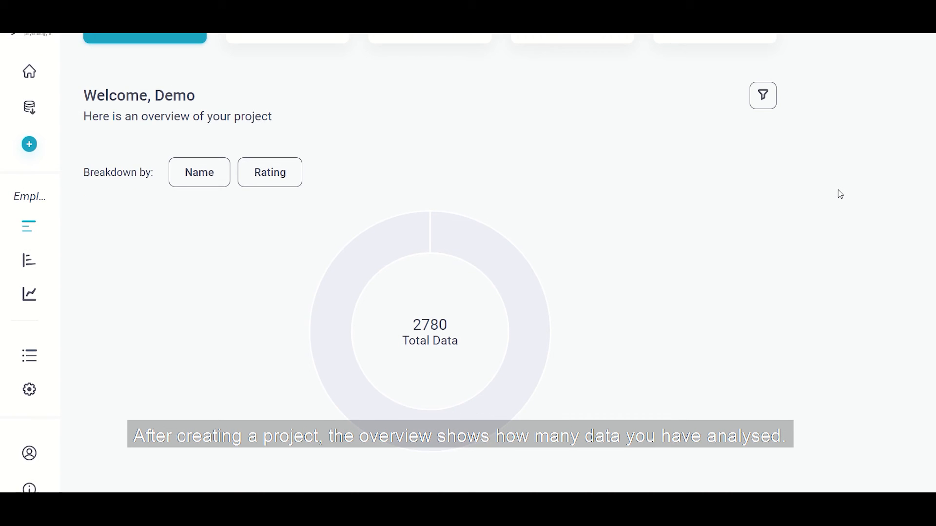
scroll(down, 3)
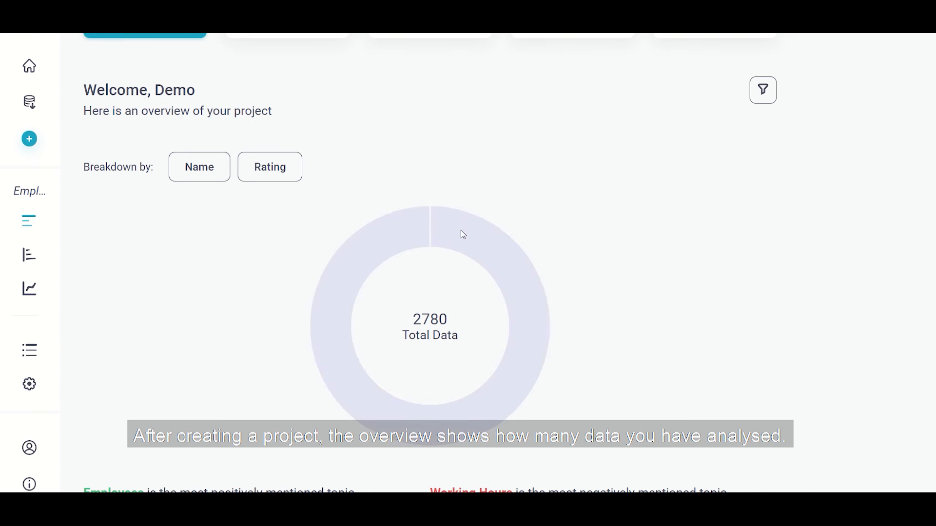
mouse_move(441, 362)
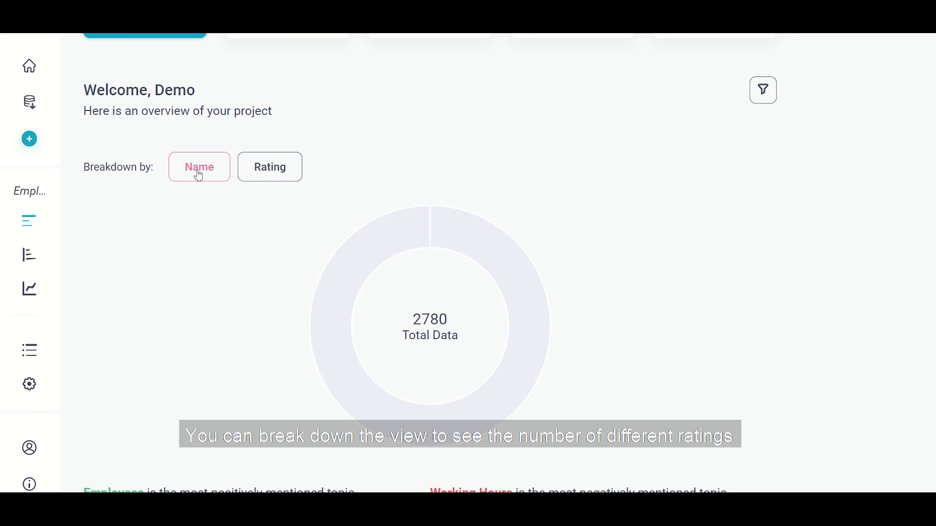
click(199, 168)
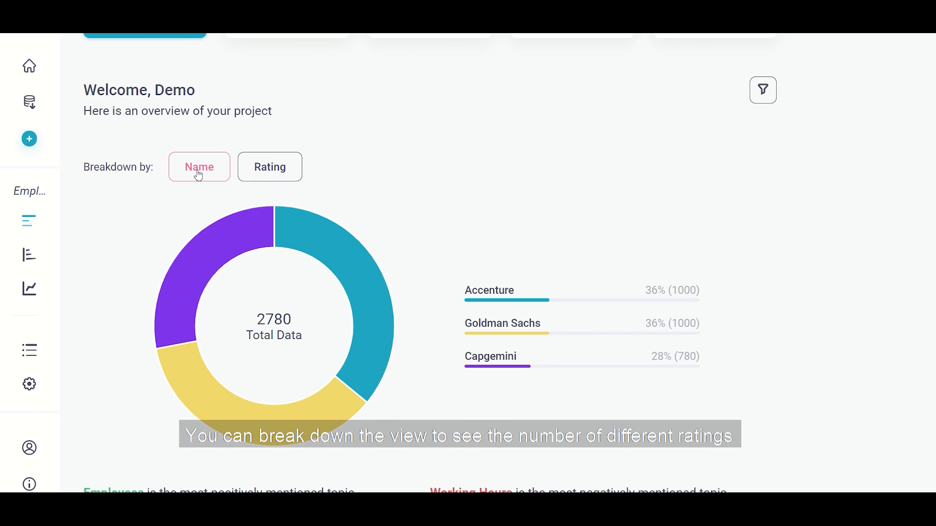
click(269, 167)
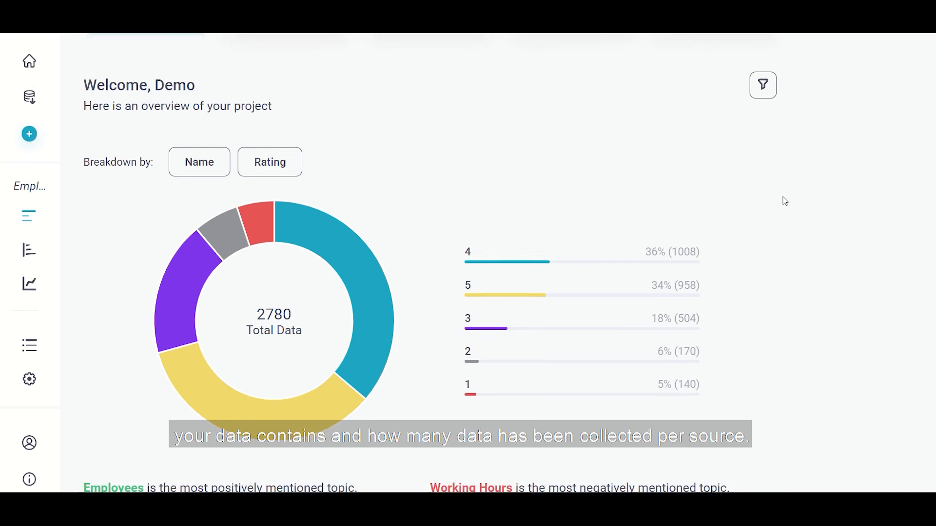
scroll(down, 3)
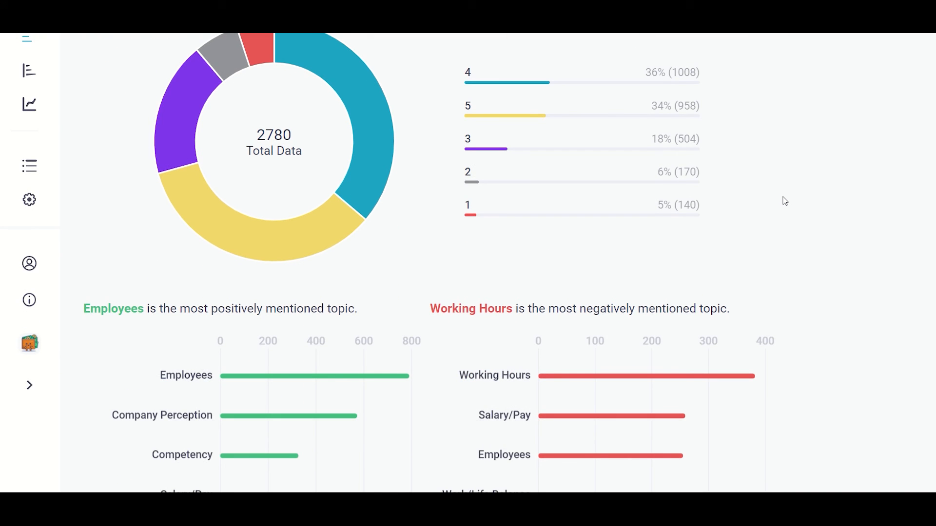
scroll(down, 3)
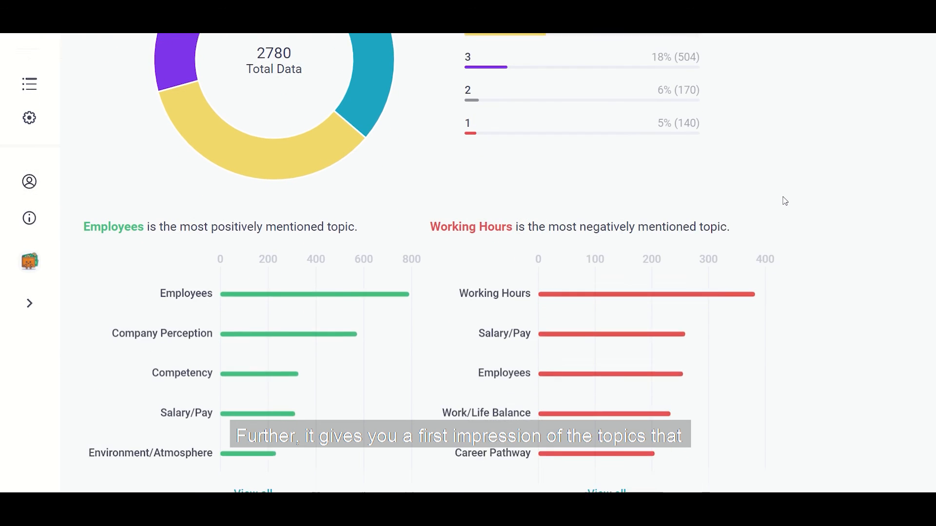
scroll(down, 3)
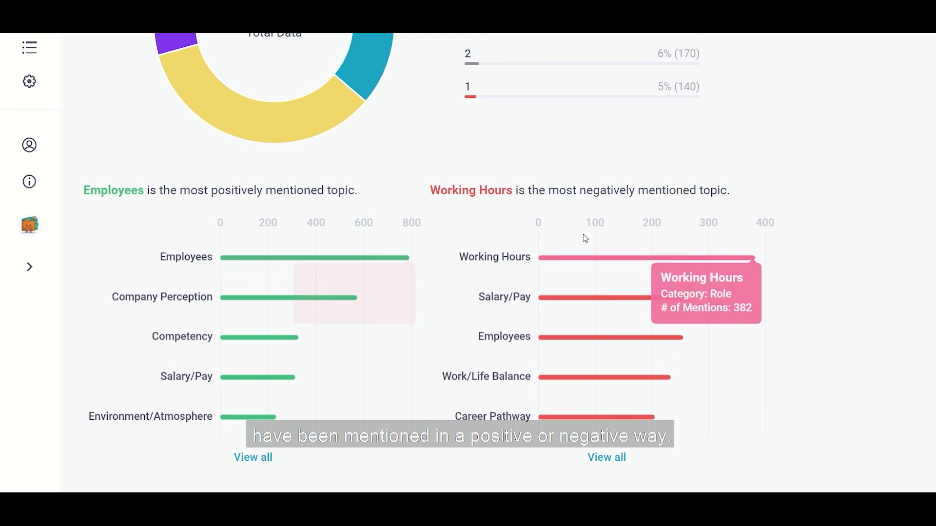
mouse_move(603, 261)
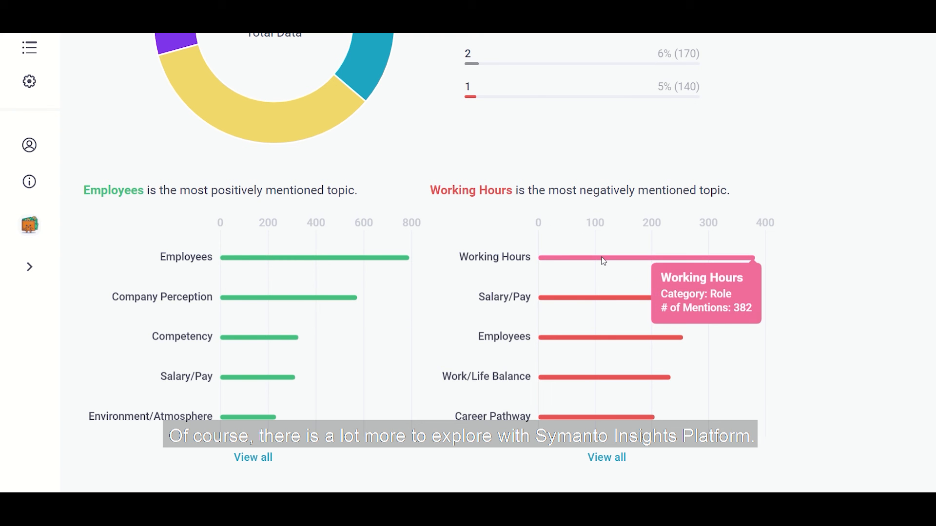
scroll(up, 3)
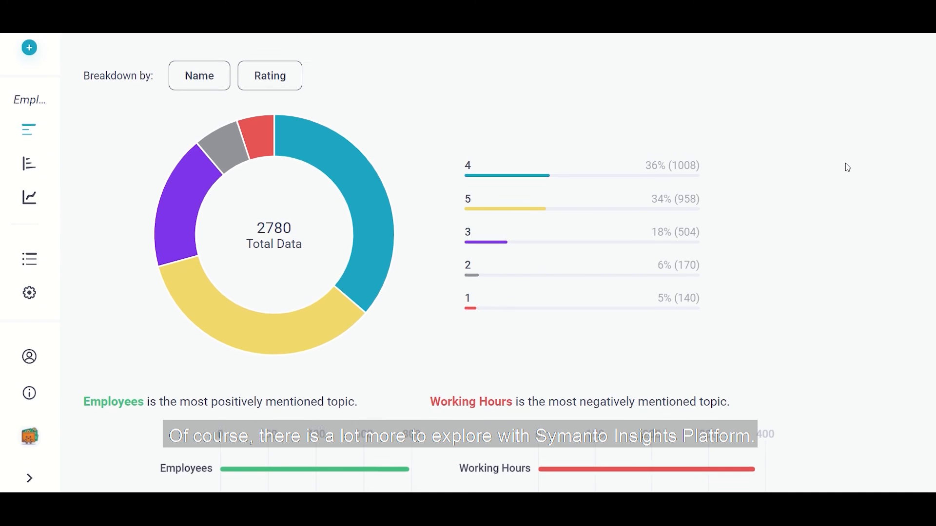
scroll(up, 3)
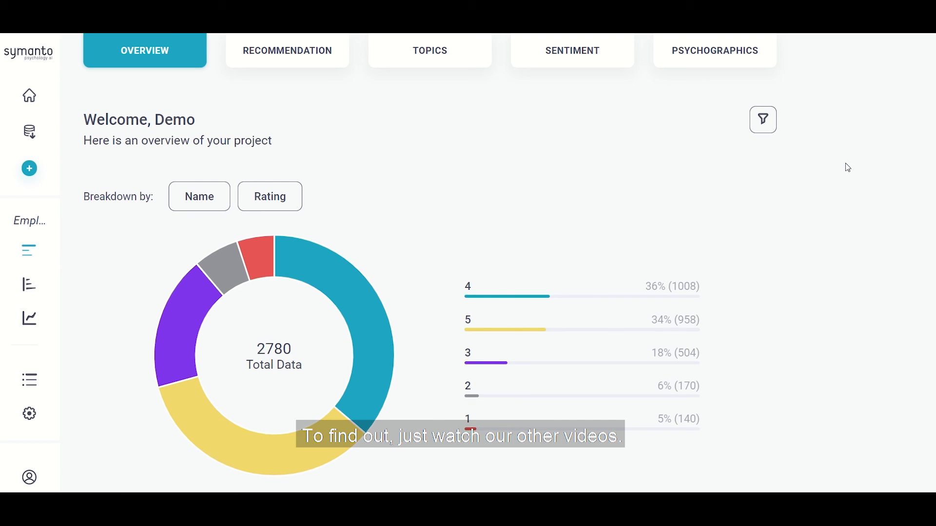